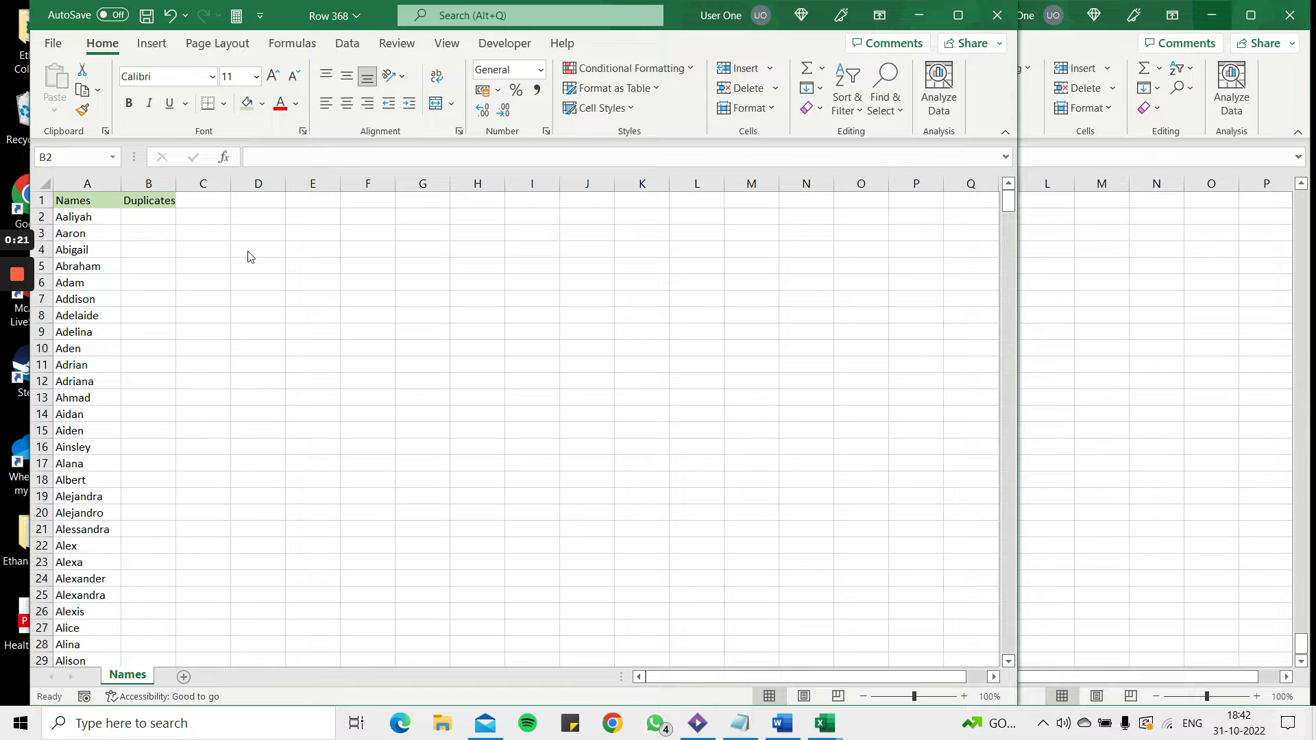
Step: Bring the 2015 names workbook into view and start a formula in B2
{"action": "left_click", "coordinate": [148, 216]}
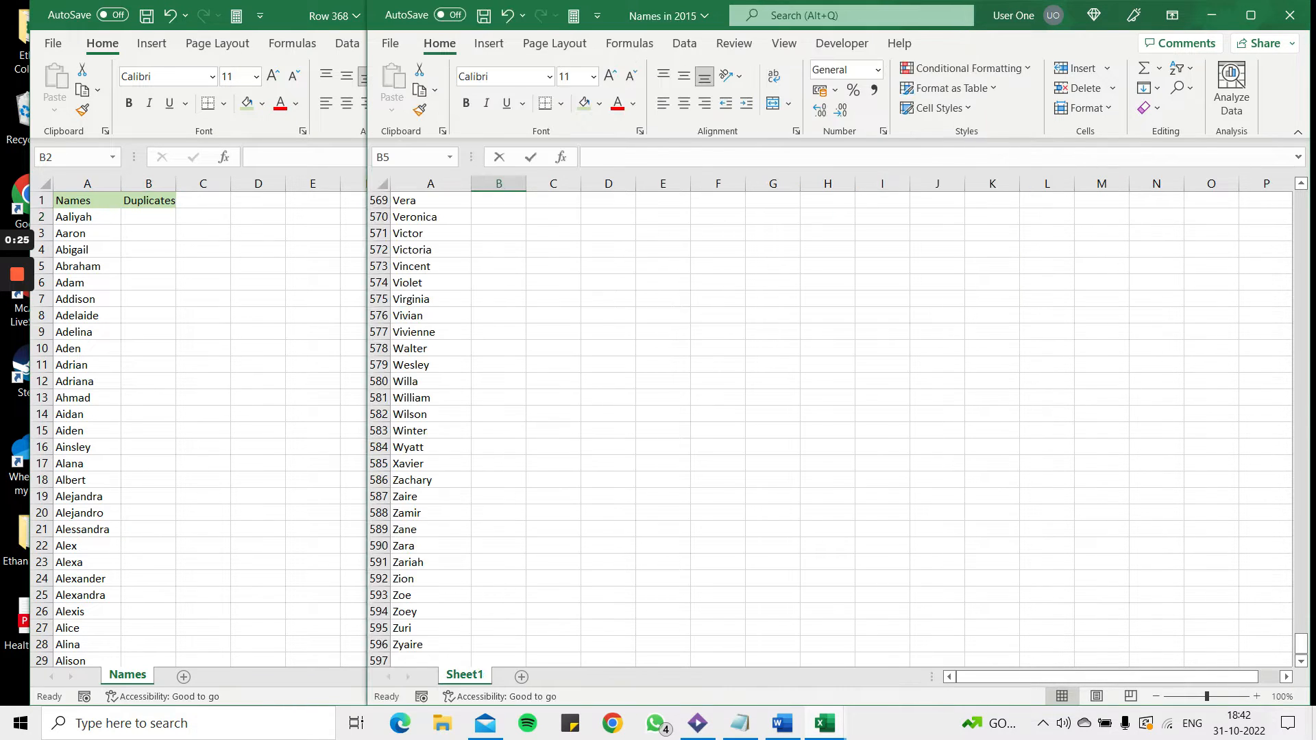
{"action": "key", "text": "ctrl+Home"}
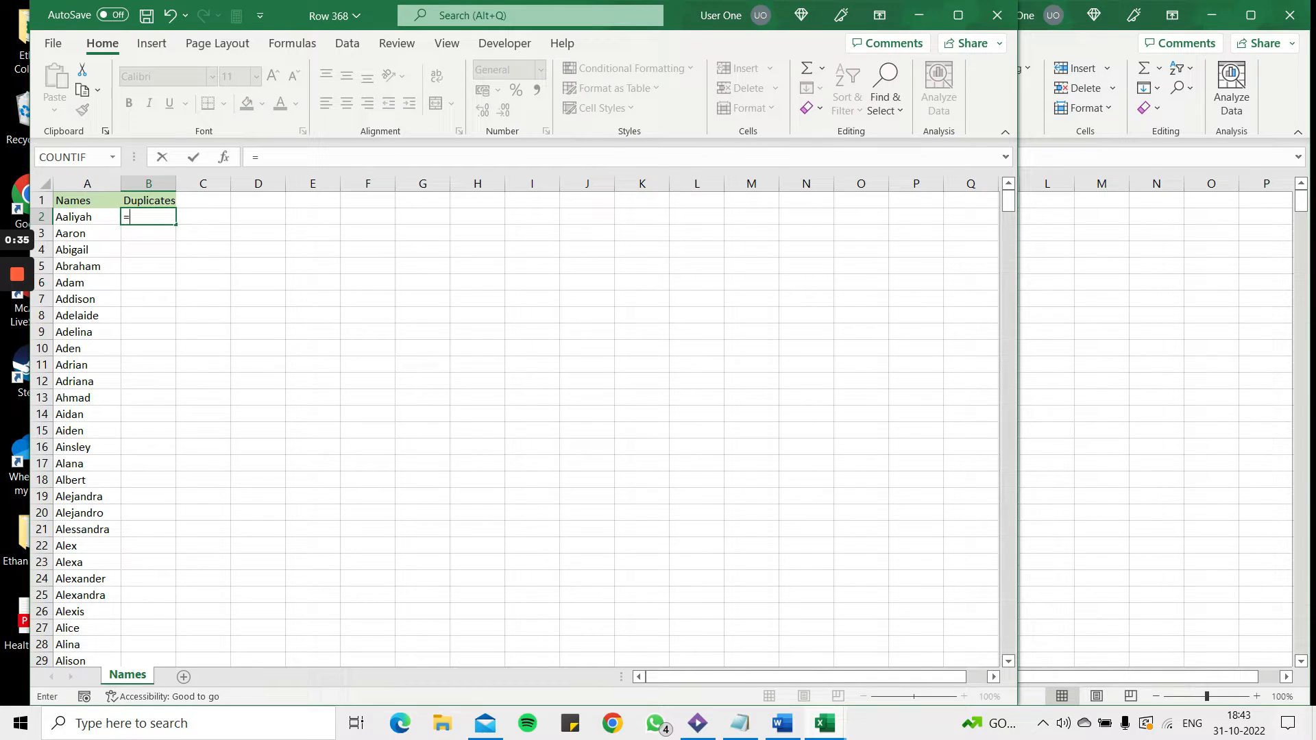
Step: Enter =VLOOKUP(A2, [2015 names]$A$2:$A$596, 1, FALSE) in B2, returning "Aaliyah"
{"action": "type", "text": "vlookup("}
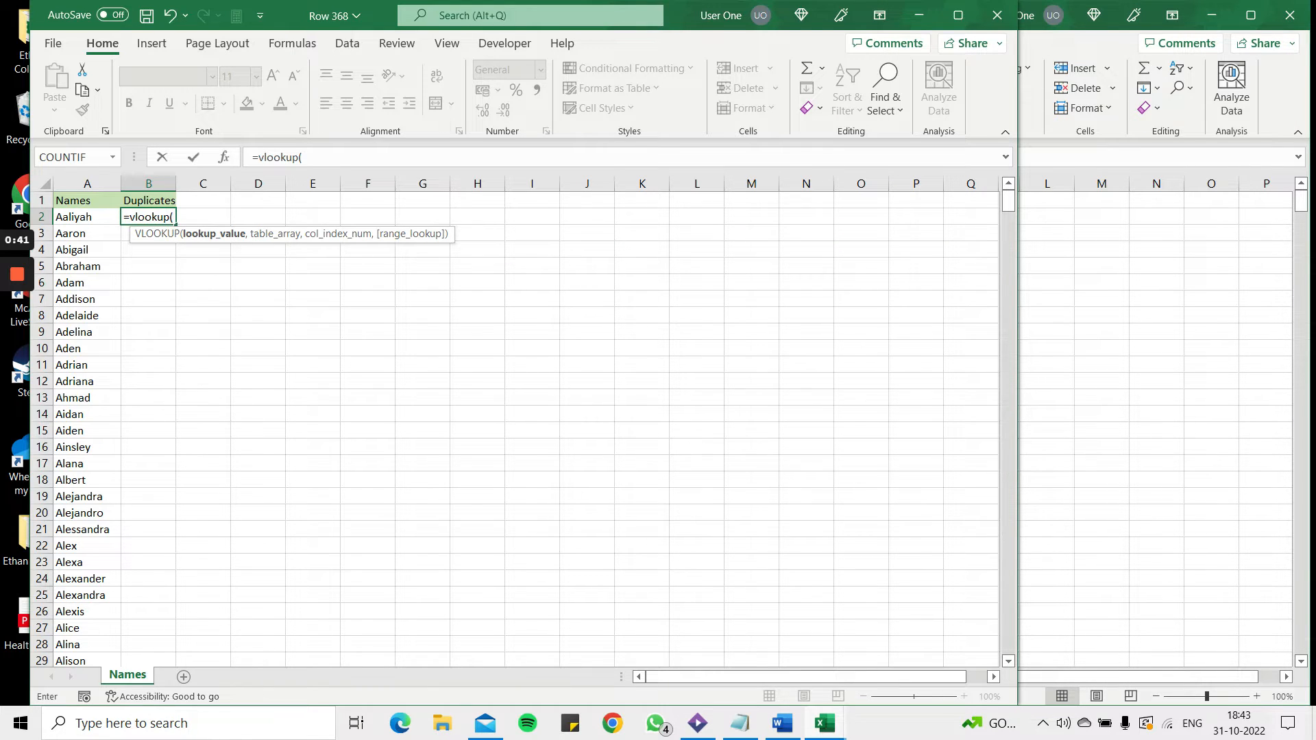
{"action": "left_click", "coordinate": [87, 217]}
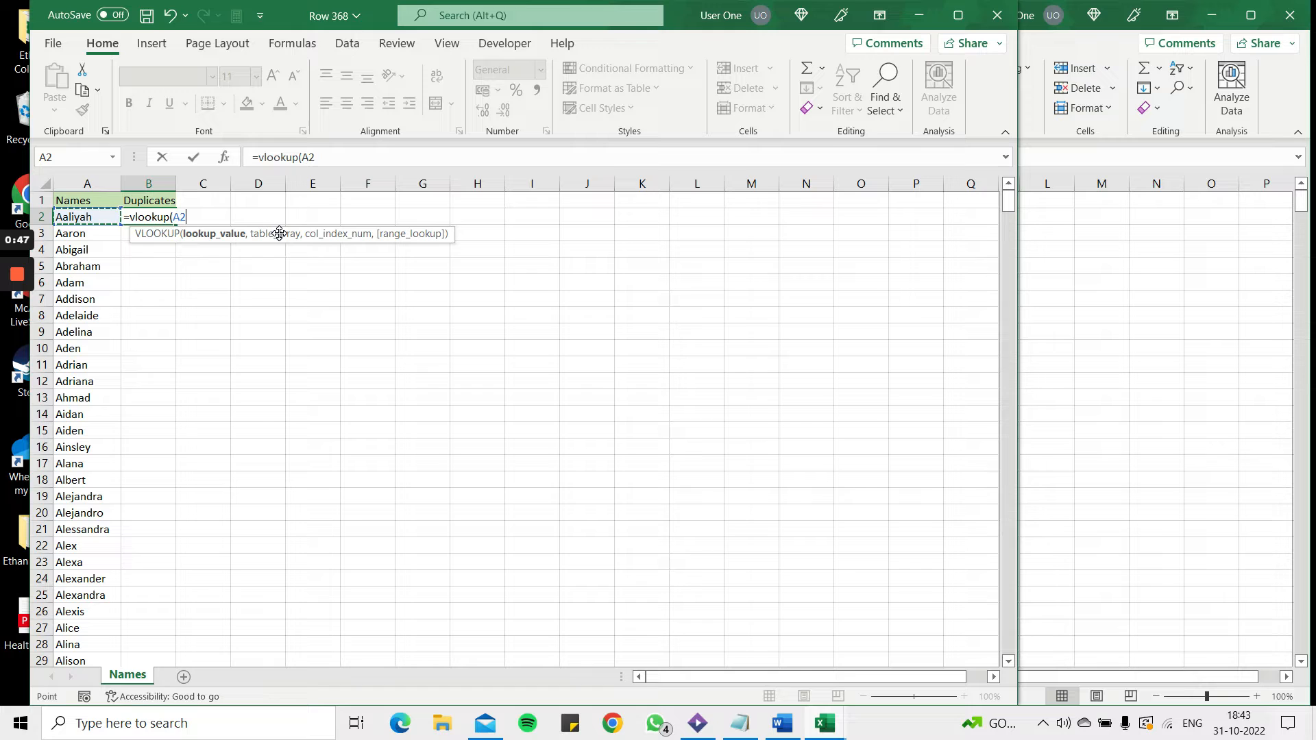
{"action": "type", "text": ","}
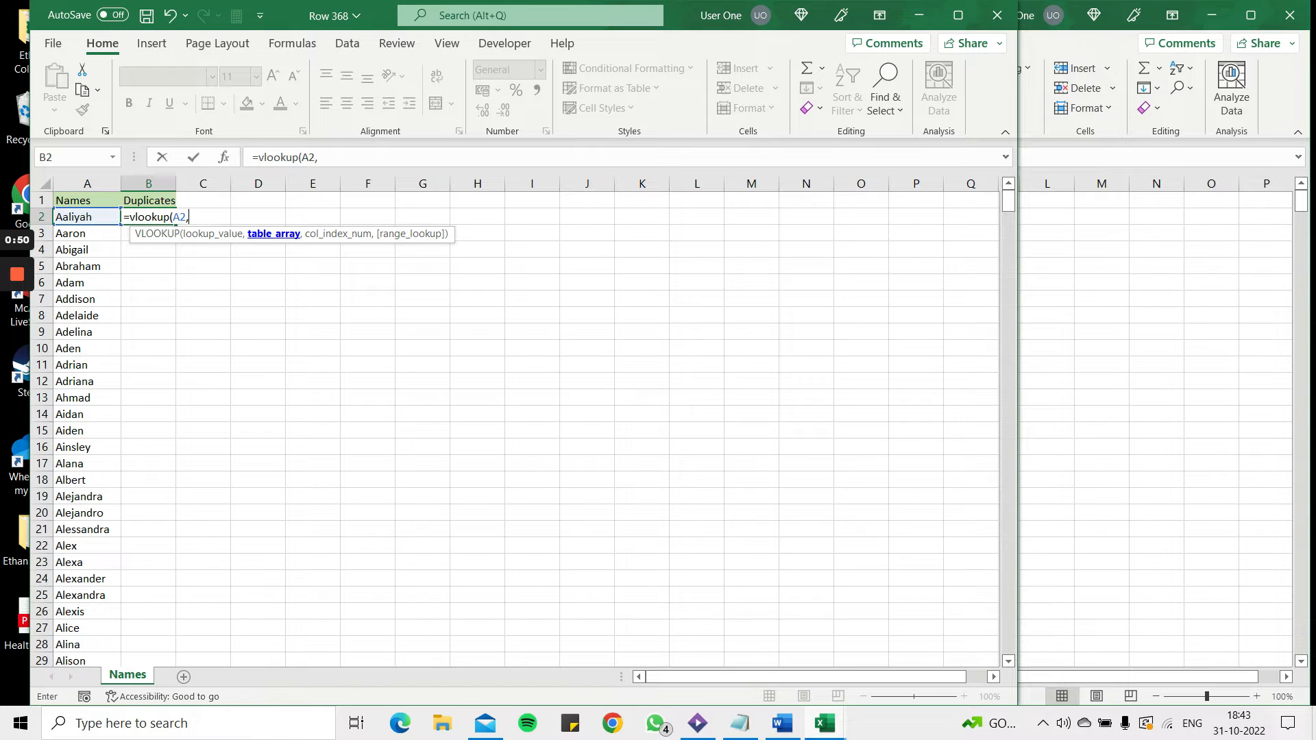
{"action": "mouse_move", "coordinate": [1059, 237]}
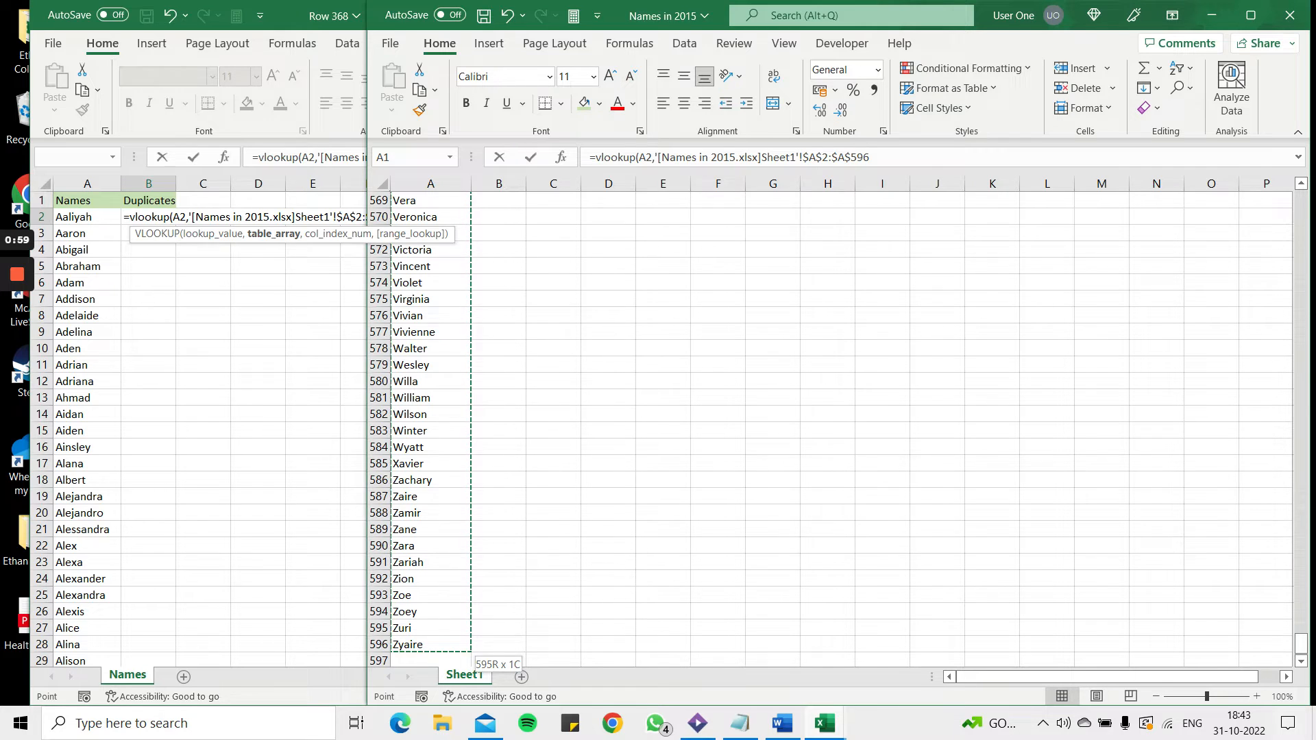
{"action": "type", "text": ","}
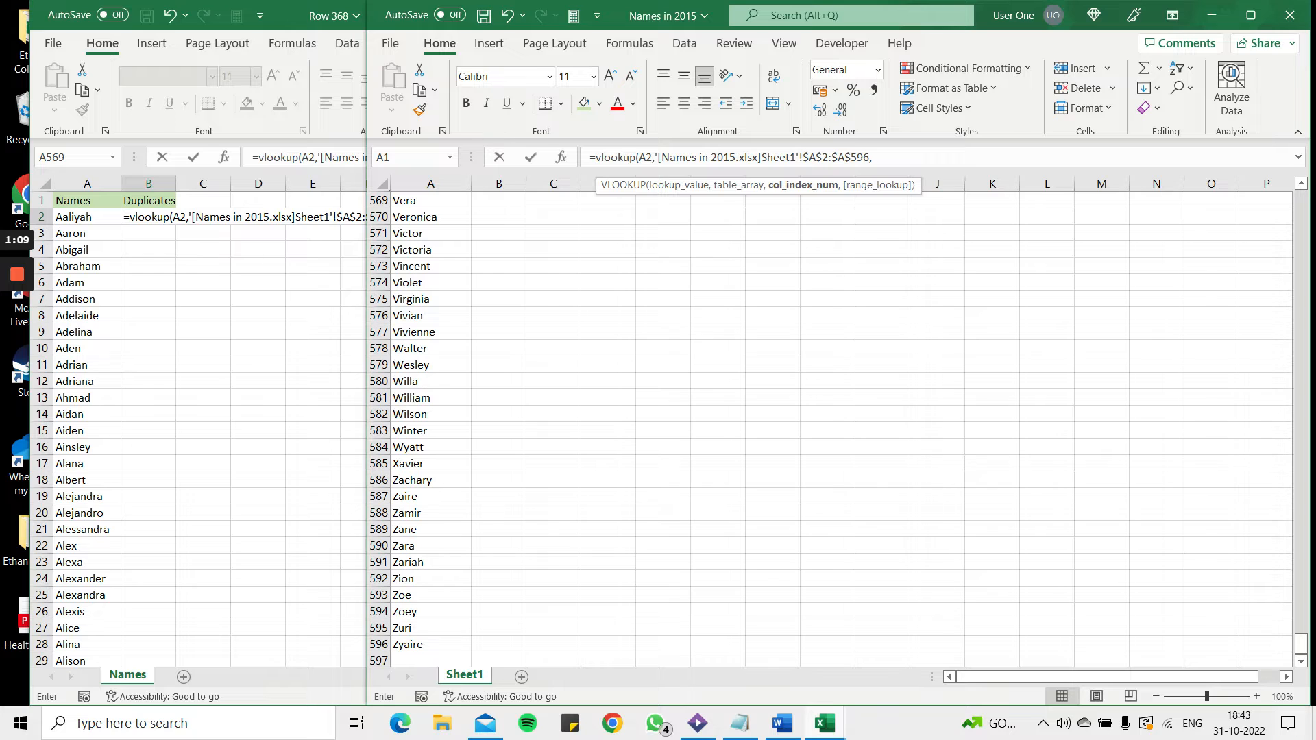
{"action": "type", "text": "1,FALSE)"}
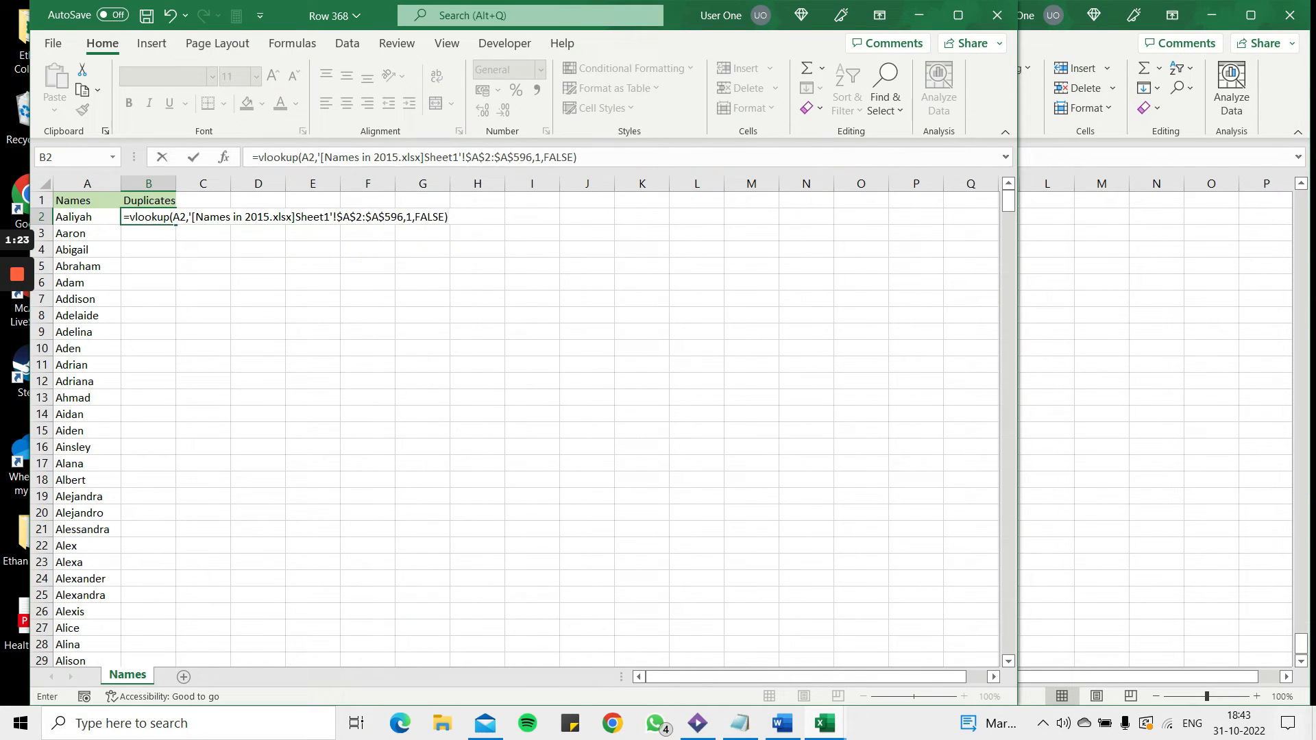
{"action": "key", "text": "Enter"}
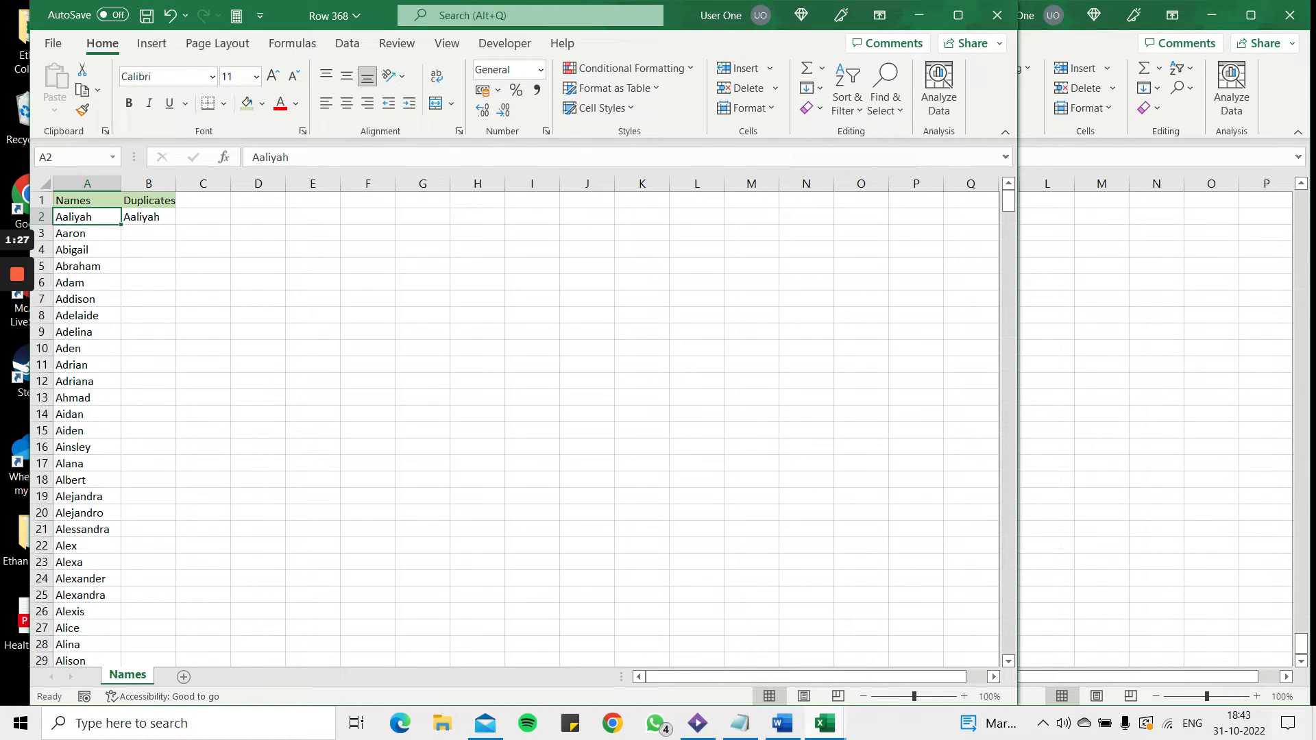
Step: Fill the VLOOKUP from B2 down column B so each name shows its match or #N/A
{"action": "left_click", "coordinate": [148, 217]}
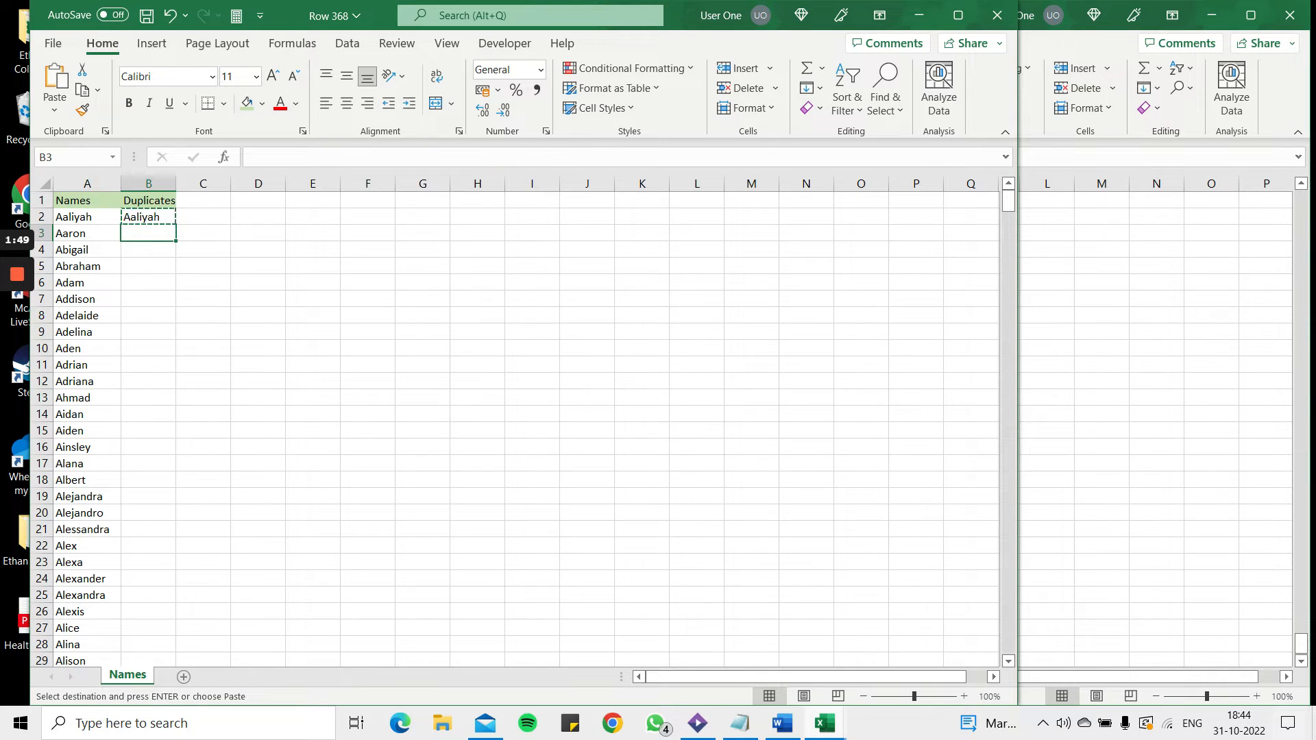
{"action": "left_click", "coordinate": [148, 182]}
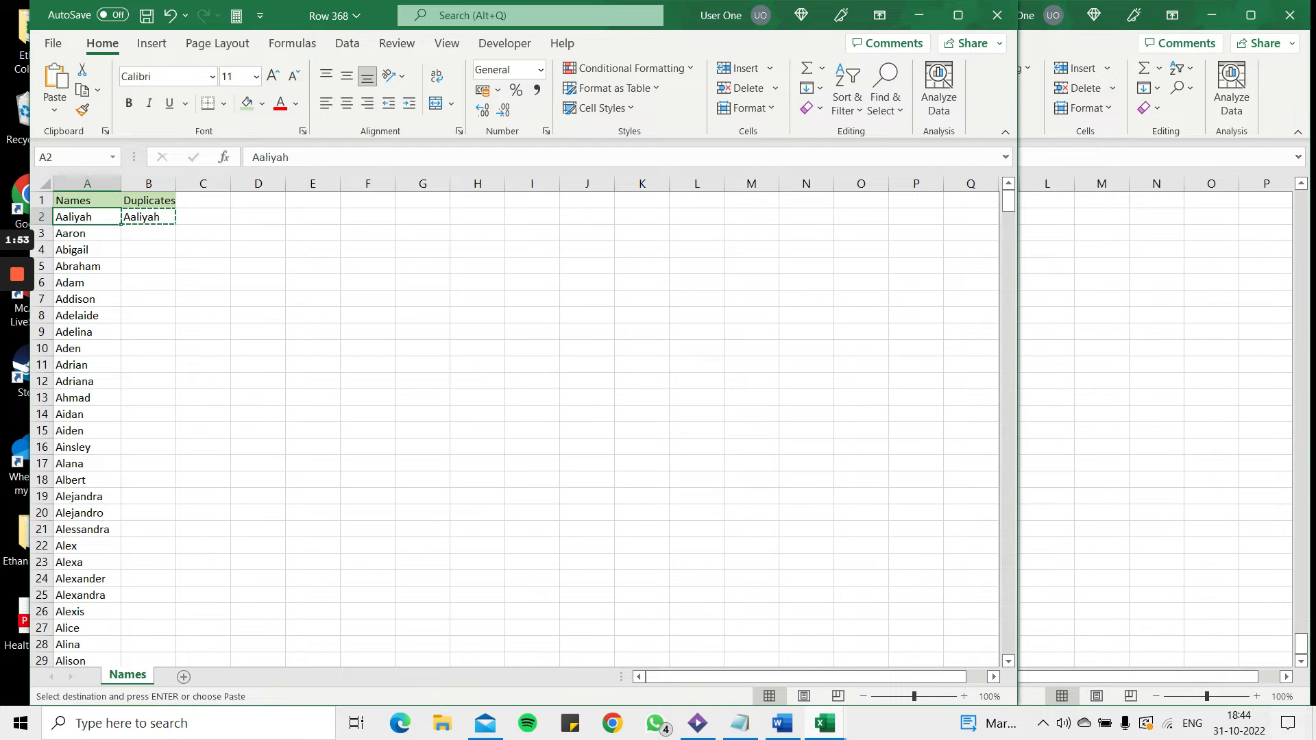
{"action": "left_click_drag", "start_coordinate": [148, 233], "coordinate": [148, 546]}
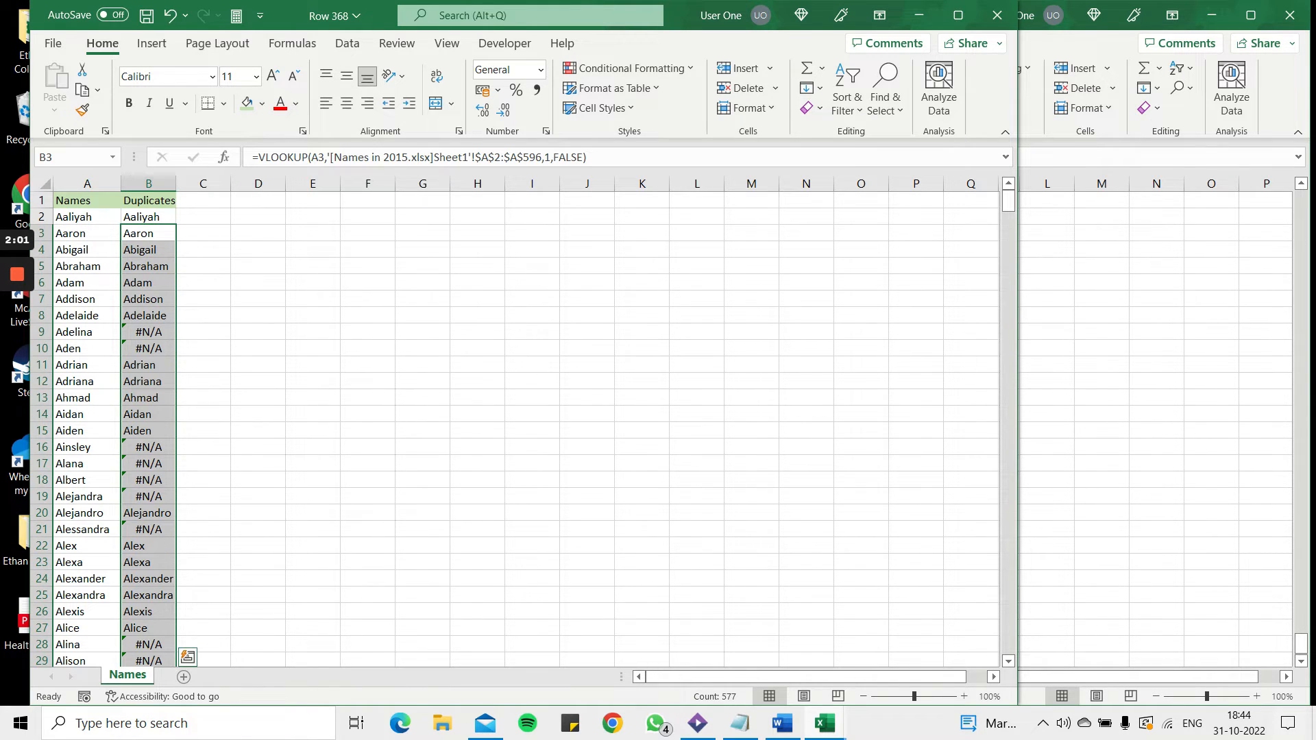
{"action": "left_click", "coordinate": [148, 217]}
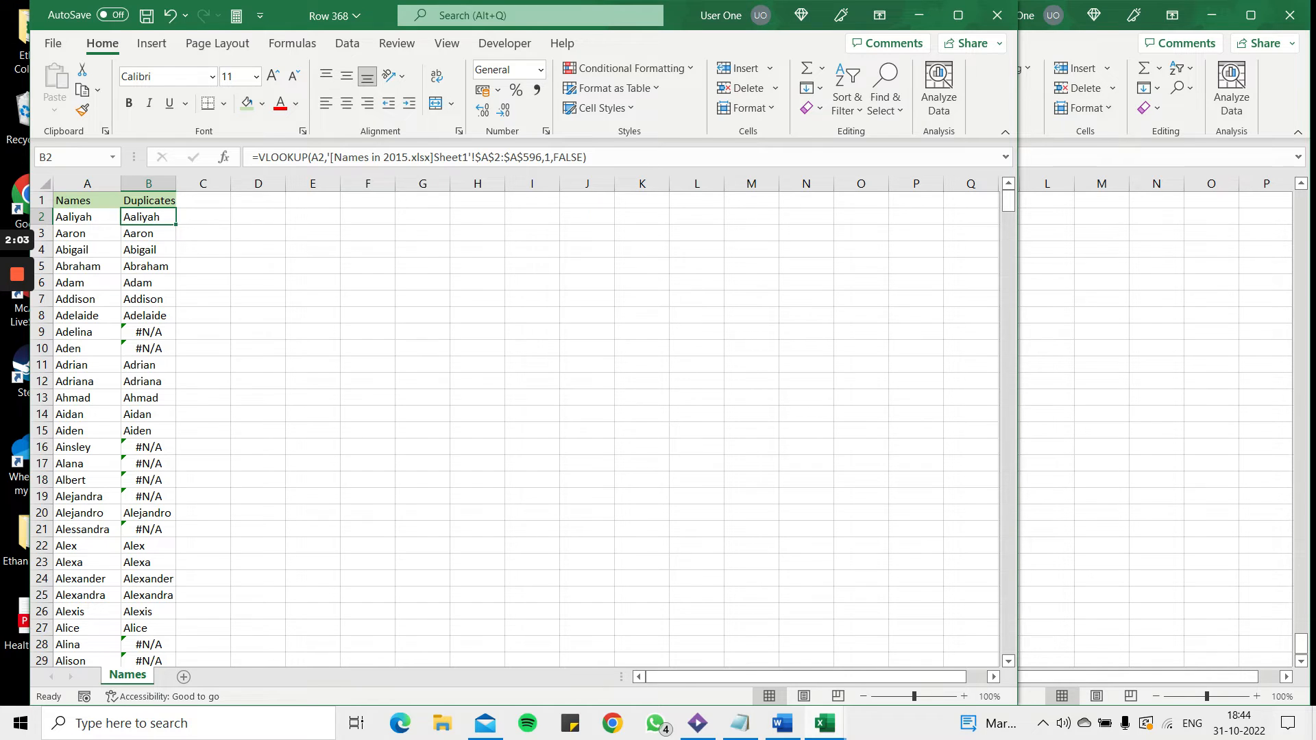
{"action": "left_click", "coordinate": [148, 348]}
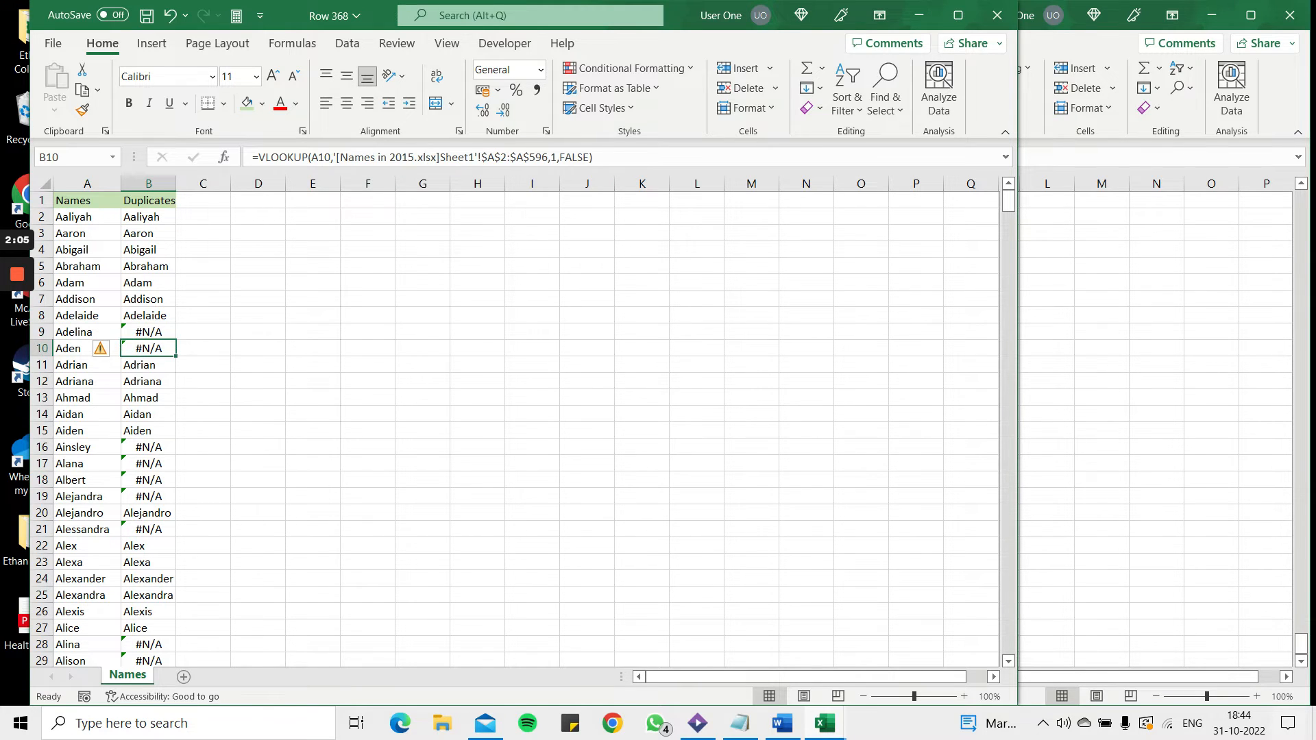
{"action": "left_click", "coordinate": [148, 331]}
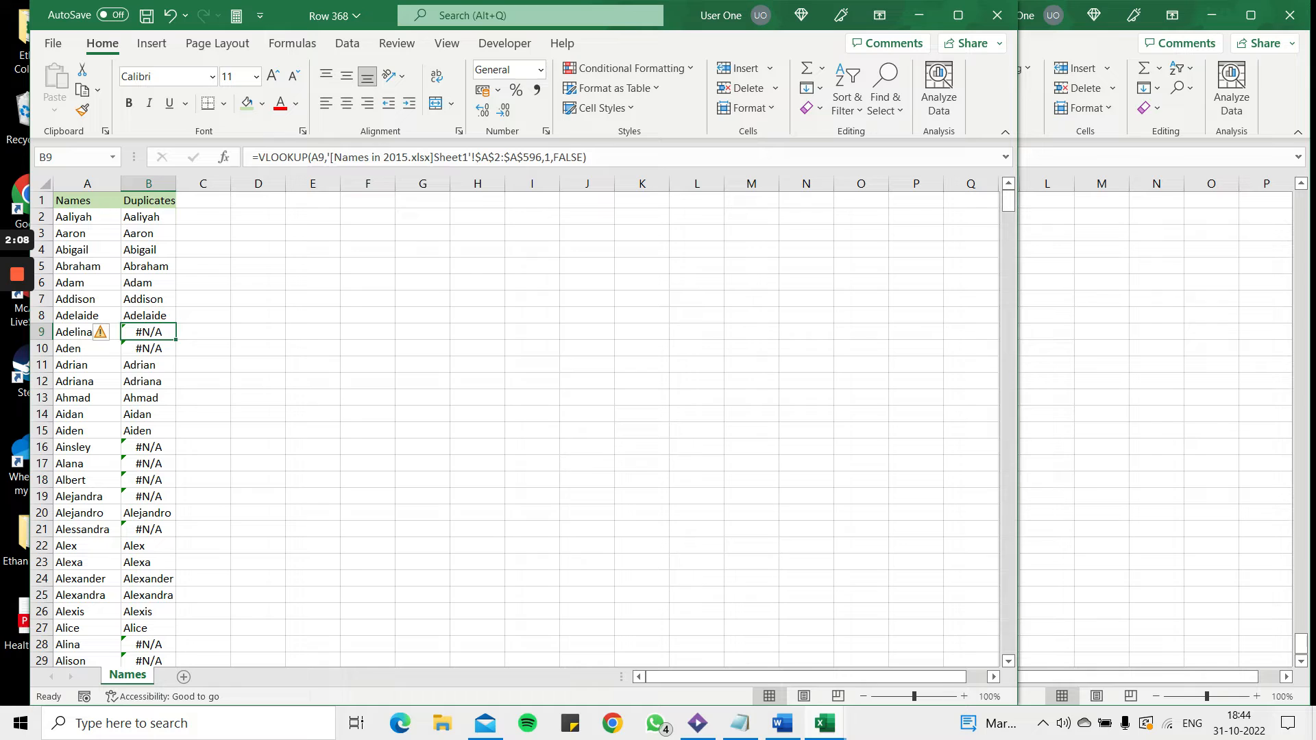
{"action": "left_click", "coordinate": [86, 331]}
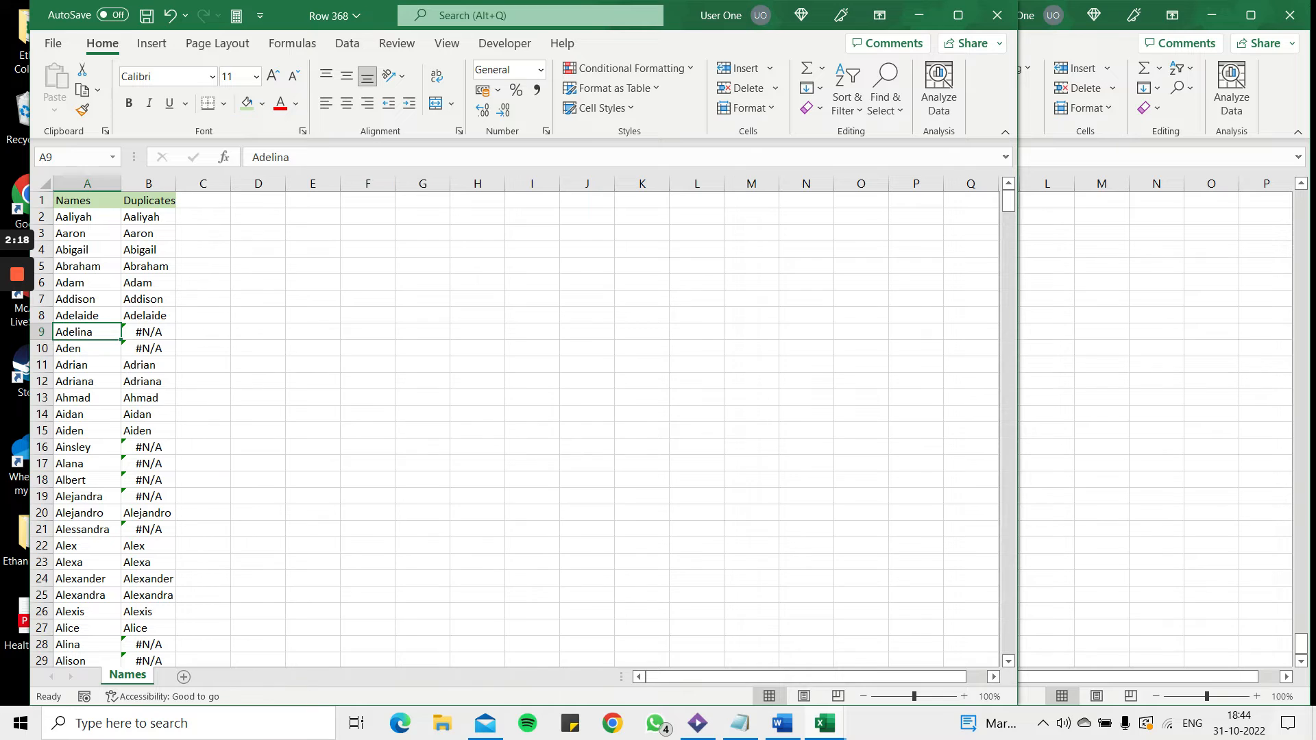
{"action": "left_click", "coordinate": [148, 217]}
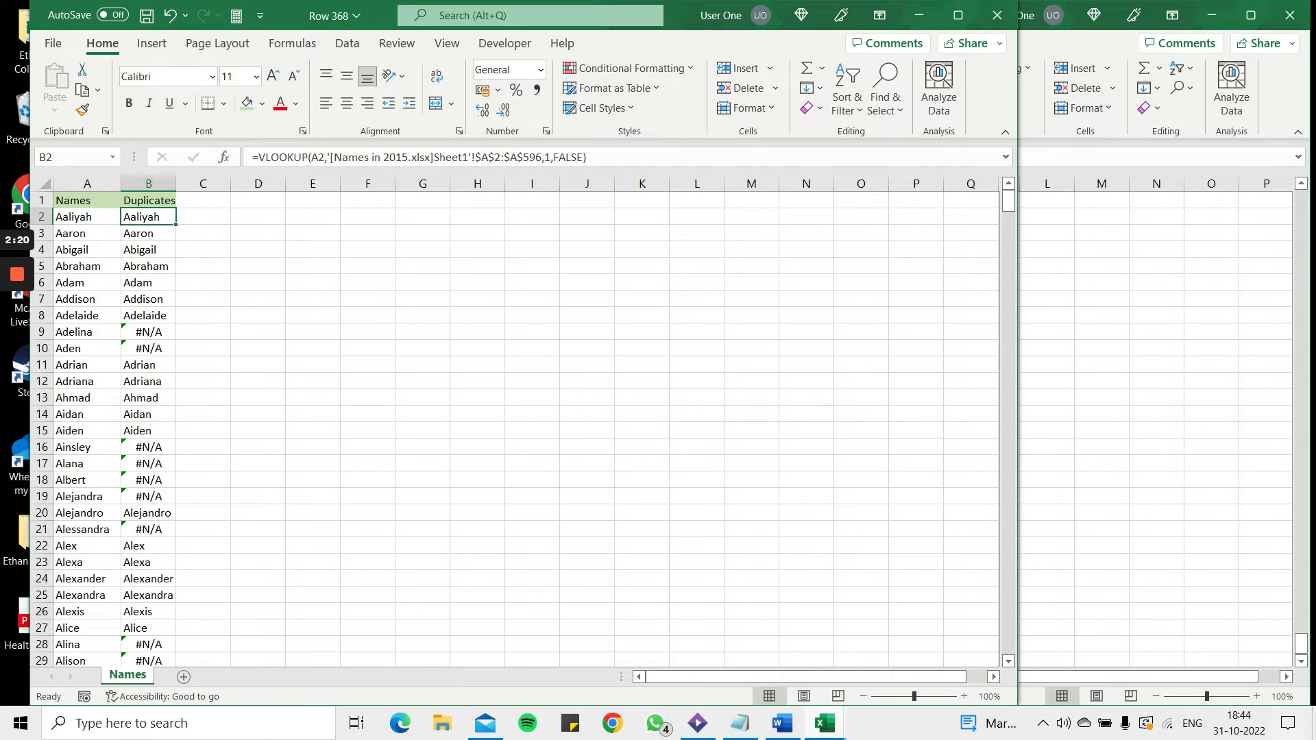
Step: Wrap B2's lookup as =IFERROR(VLOOKUP(...),"") so non-matches show blank
{"action": "double_click", "coordinate": [148, 217]}
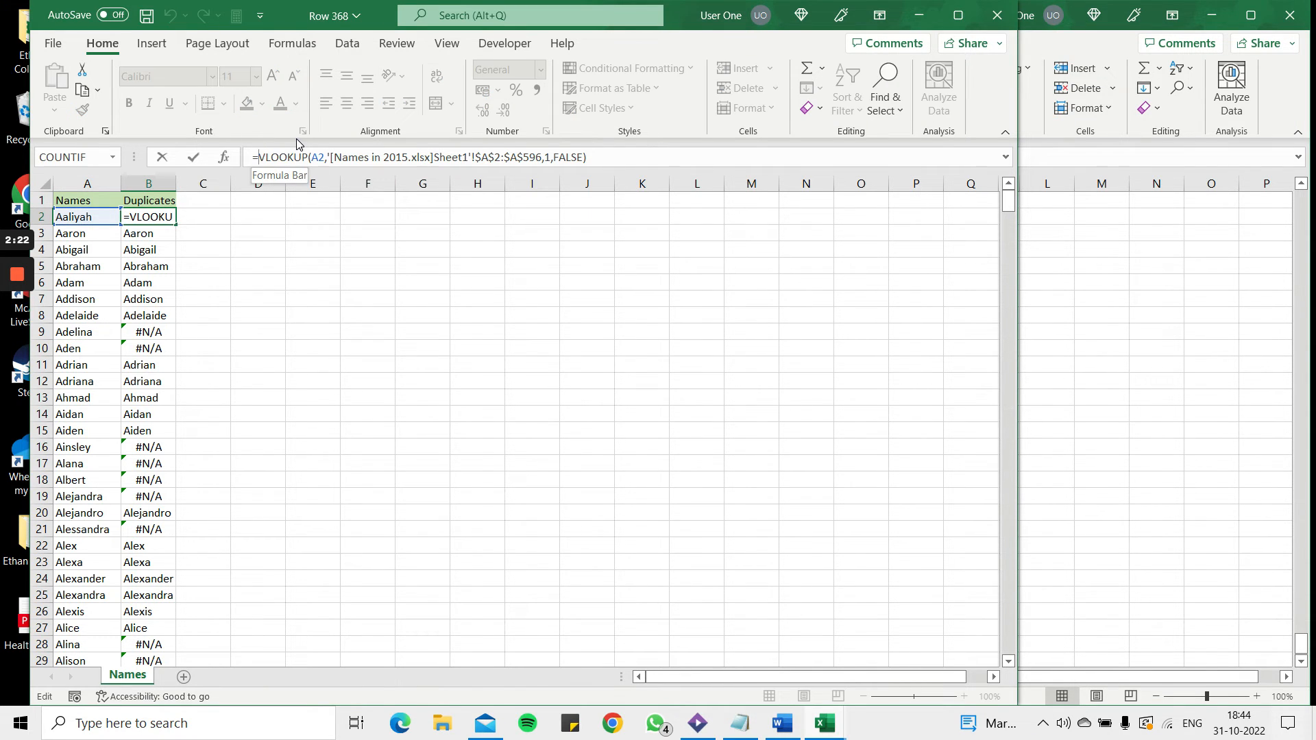
{"action": "mouse_move", "coordinate": [260, 156]}
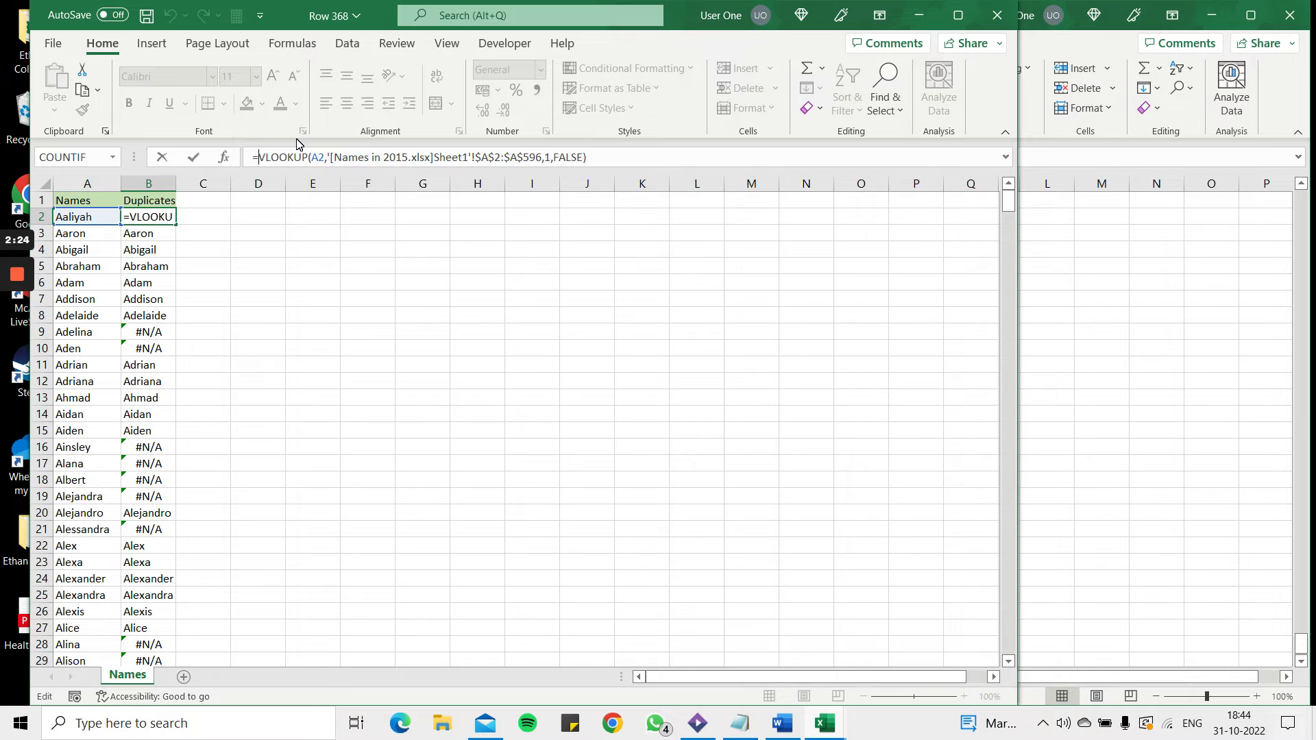
{"action": "type", "text": "iferror("}
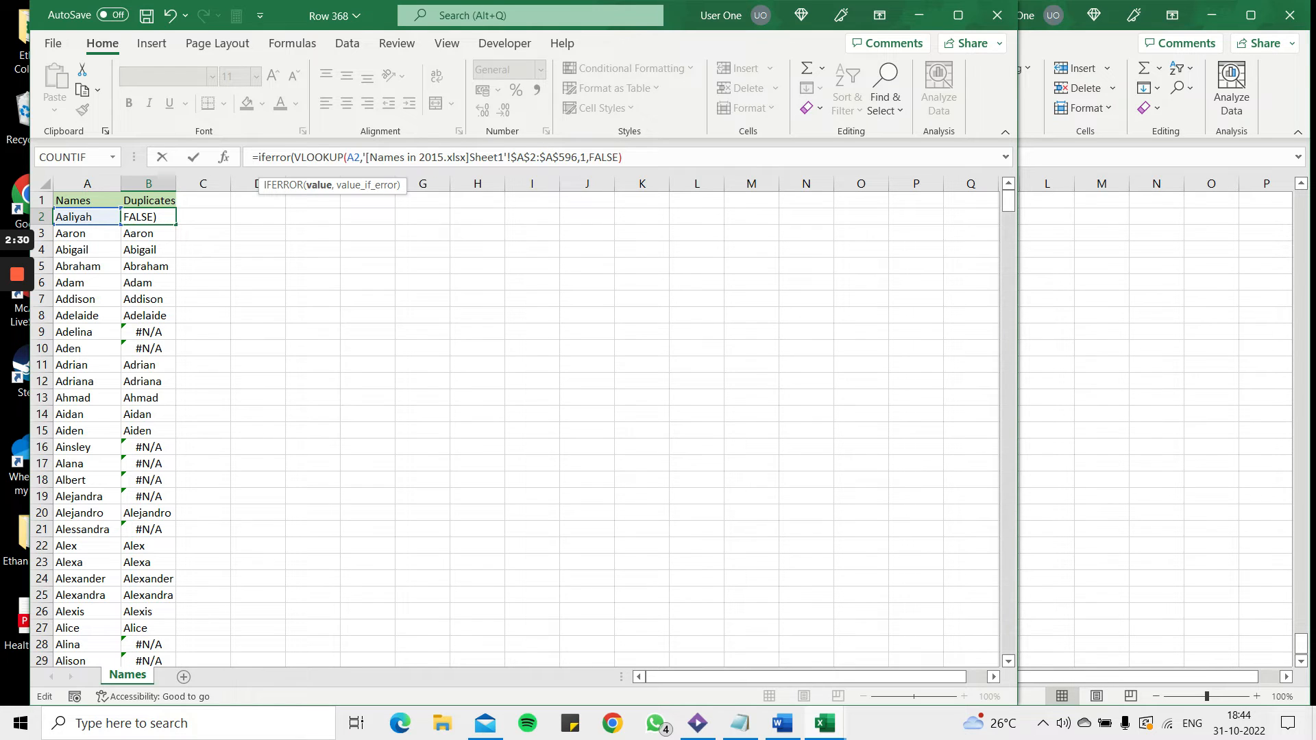
{"action": "type", "text": ","}
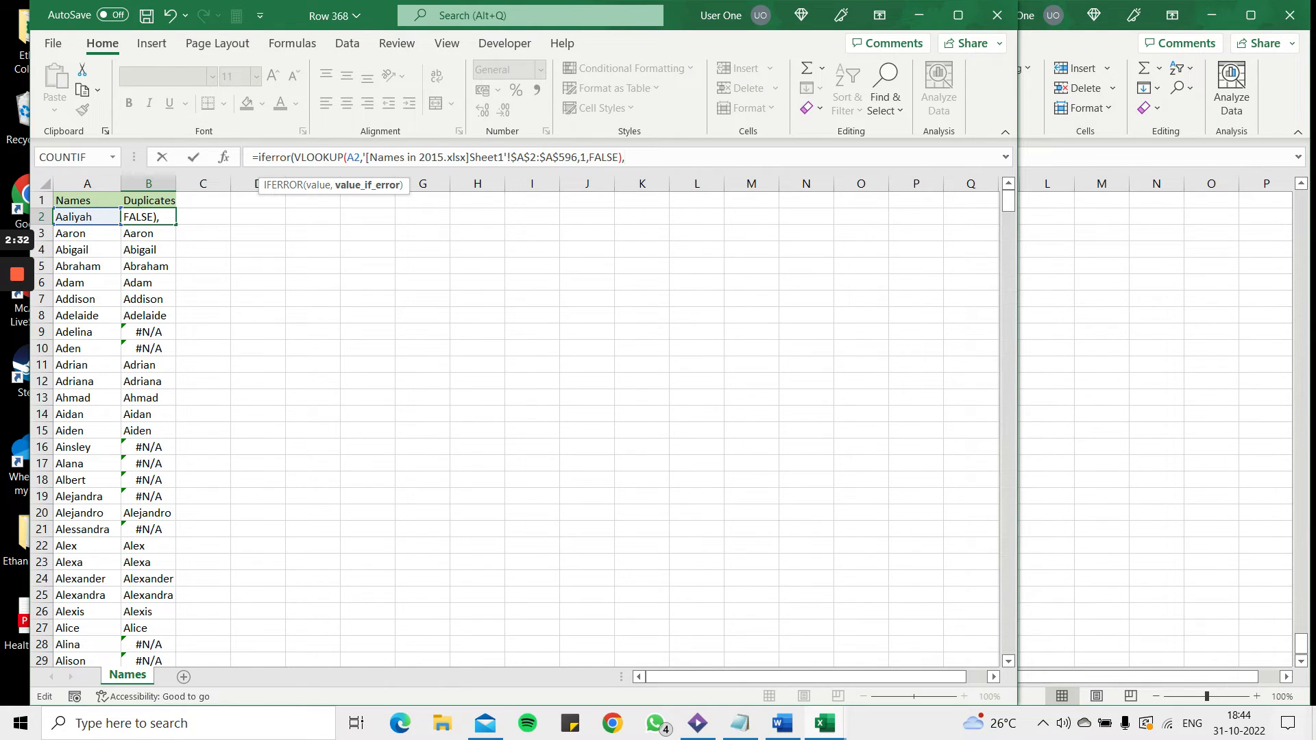
{"action": "type", "text": "\"\")"}
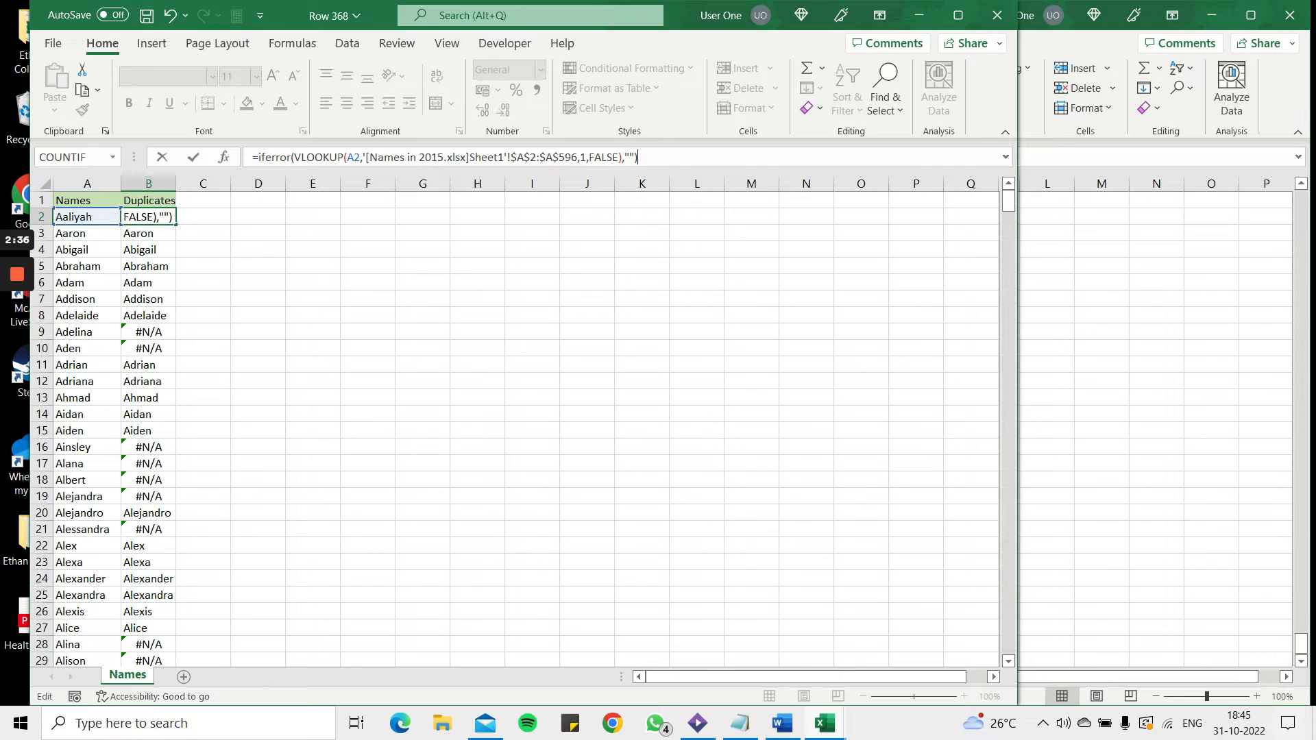
{"action": "key", "text": "Enter"}
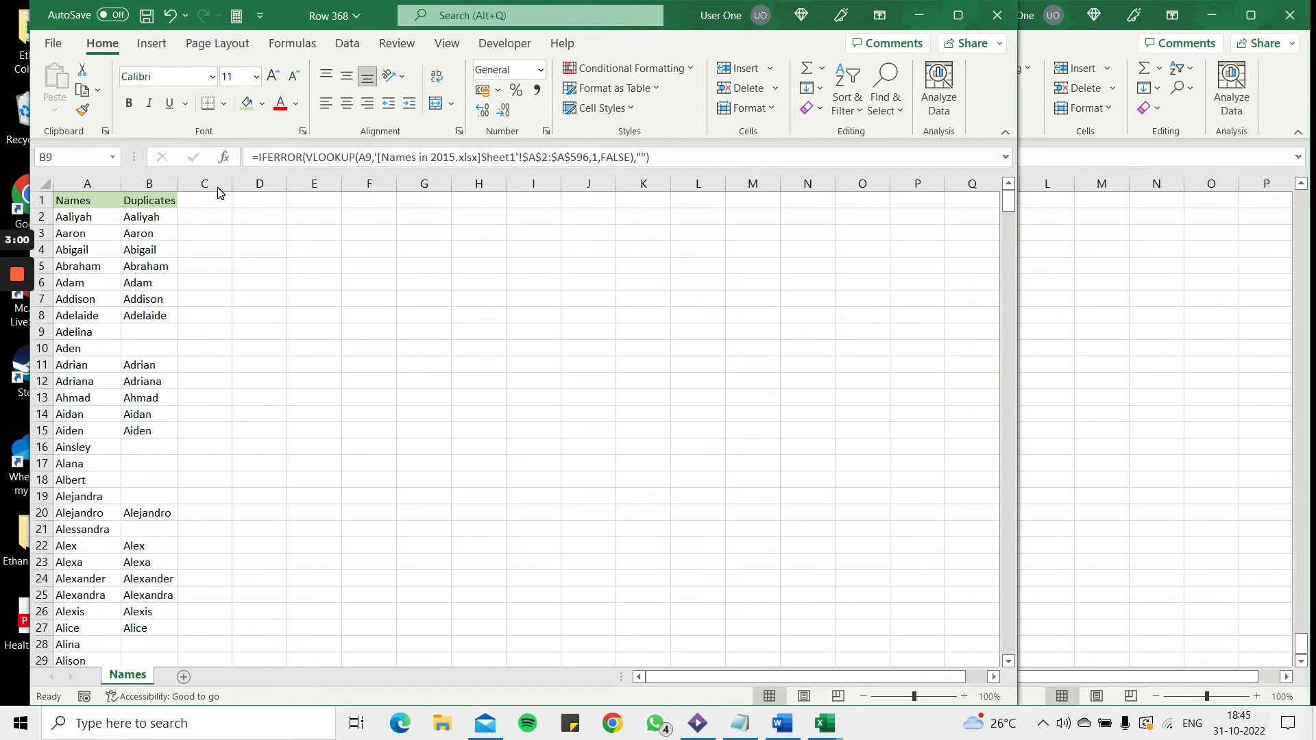
Step: Clear column B and replace it with the Names in 2015 list
{"action": "right_click", "coordinate": [148, 184]}
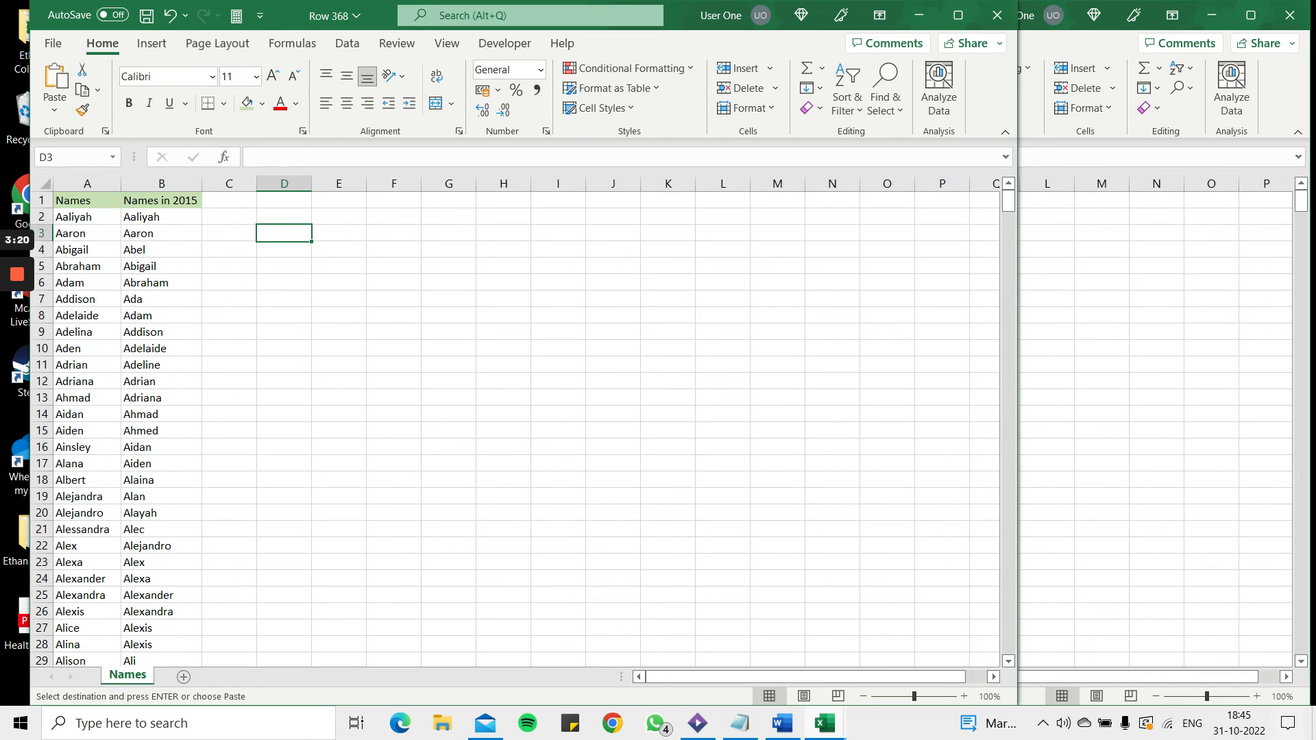
Step: Apply a Duplicate Values rule to columns A:B with Yellow Fill and Dark Yellow Text
{"action": "left_click_drag", "start_coordinate": [86, 216], "coordinate": [87, 250]}
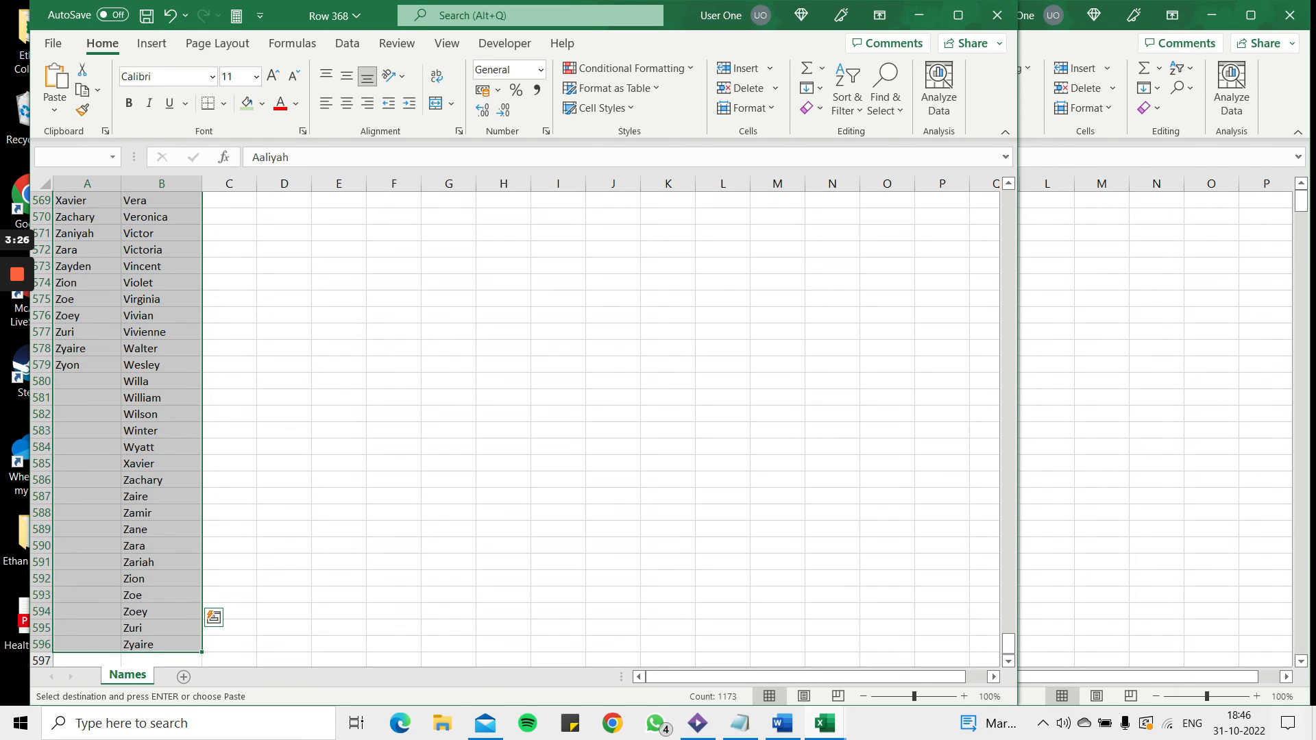
{"action": "left_click", "coordinate": [627, 68]}
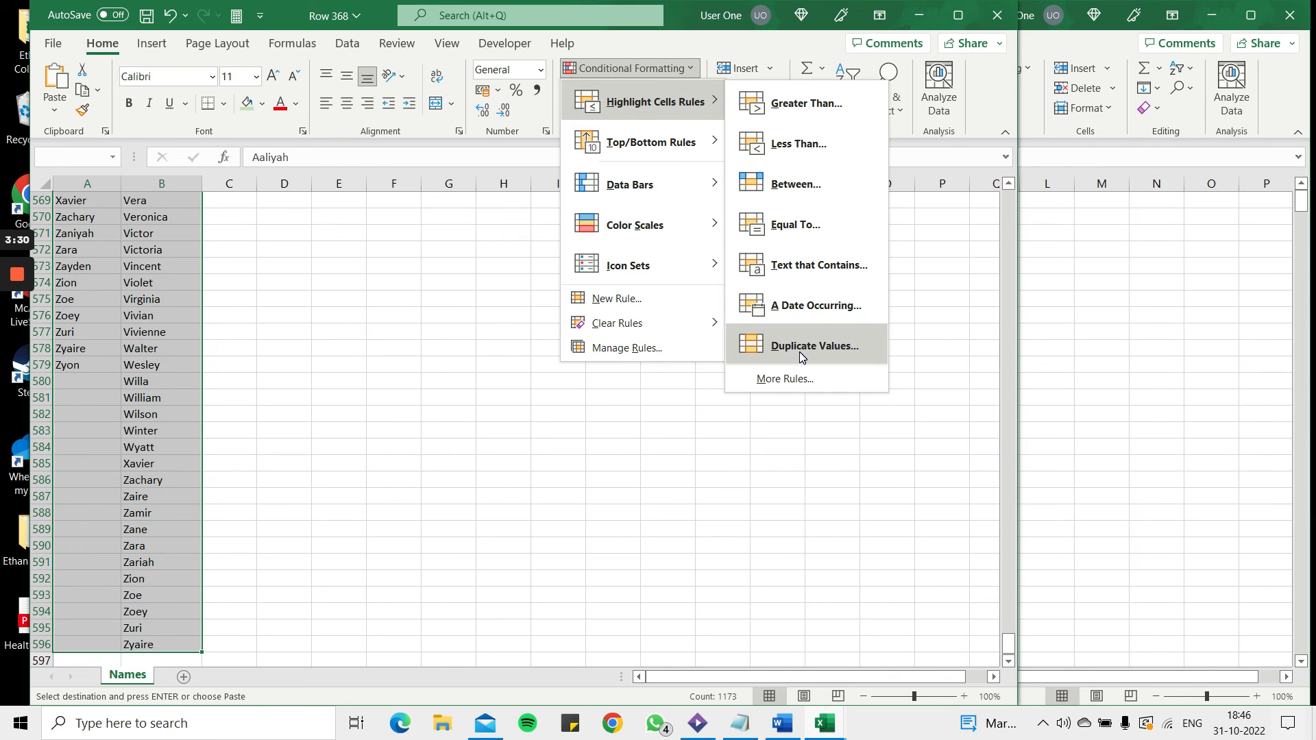
{"action": "left_click", "coordinate": [811, 345]}
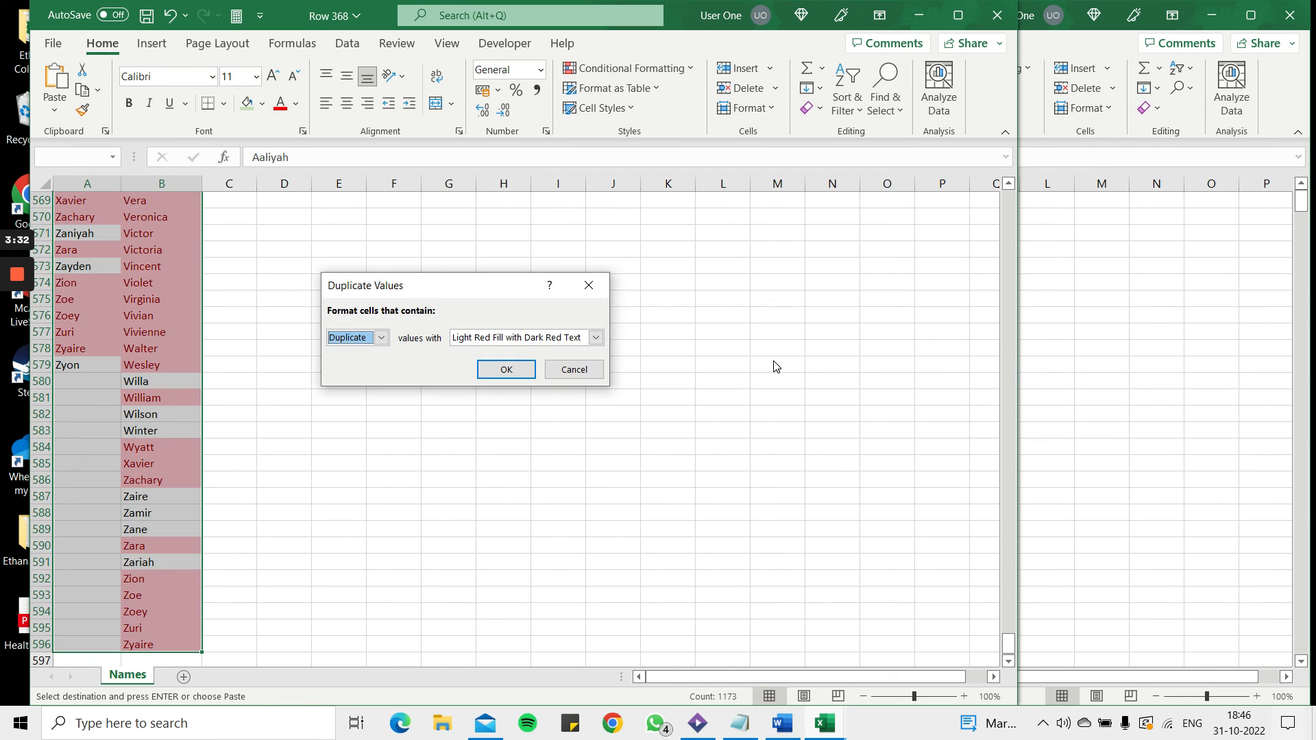
{"action": "left_click", "coordinate": [595, 337]}
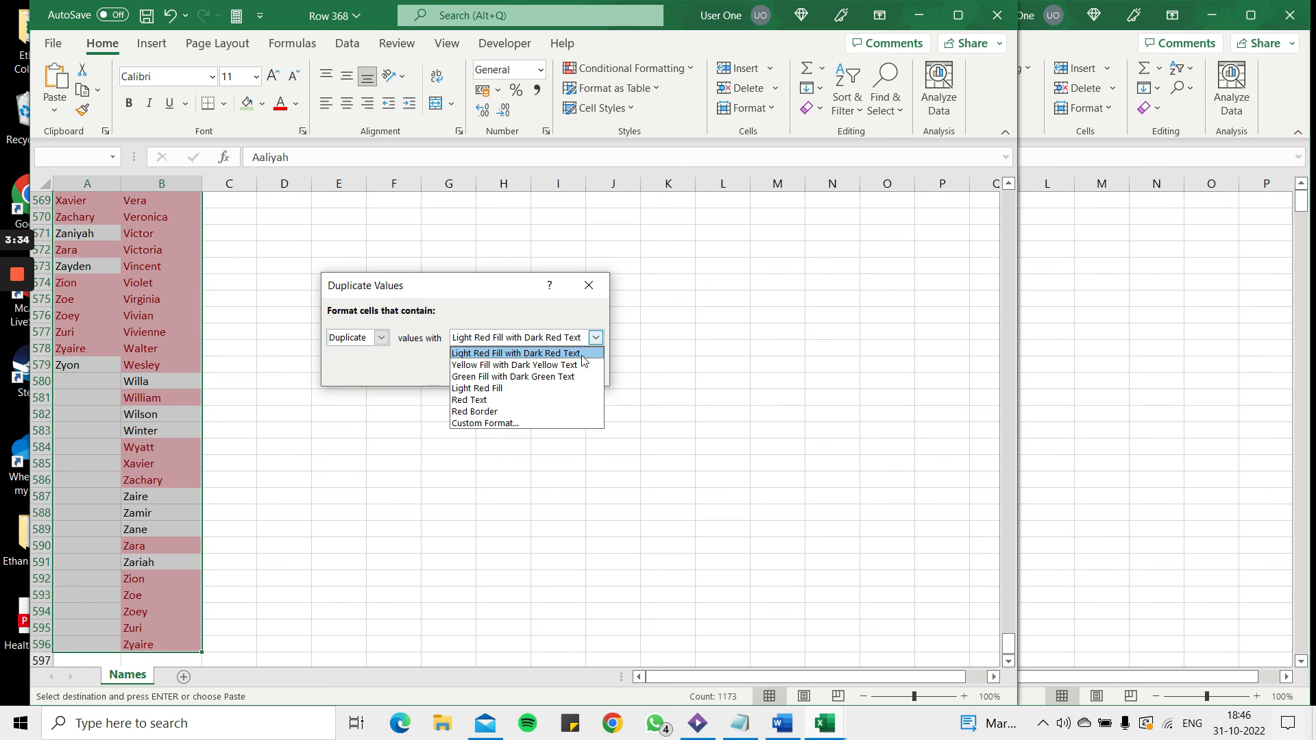
{"action": "left_click", "coordinate": [513, 364]}
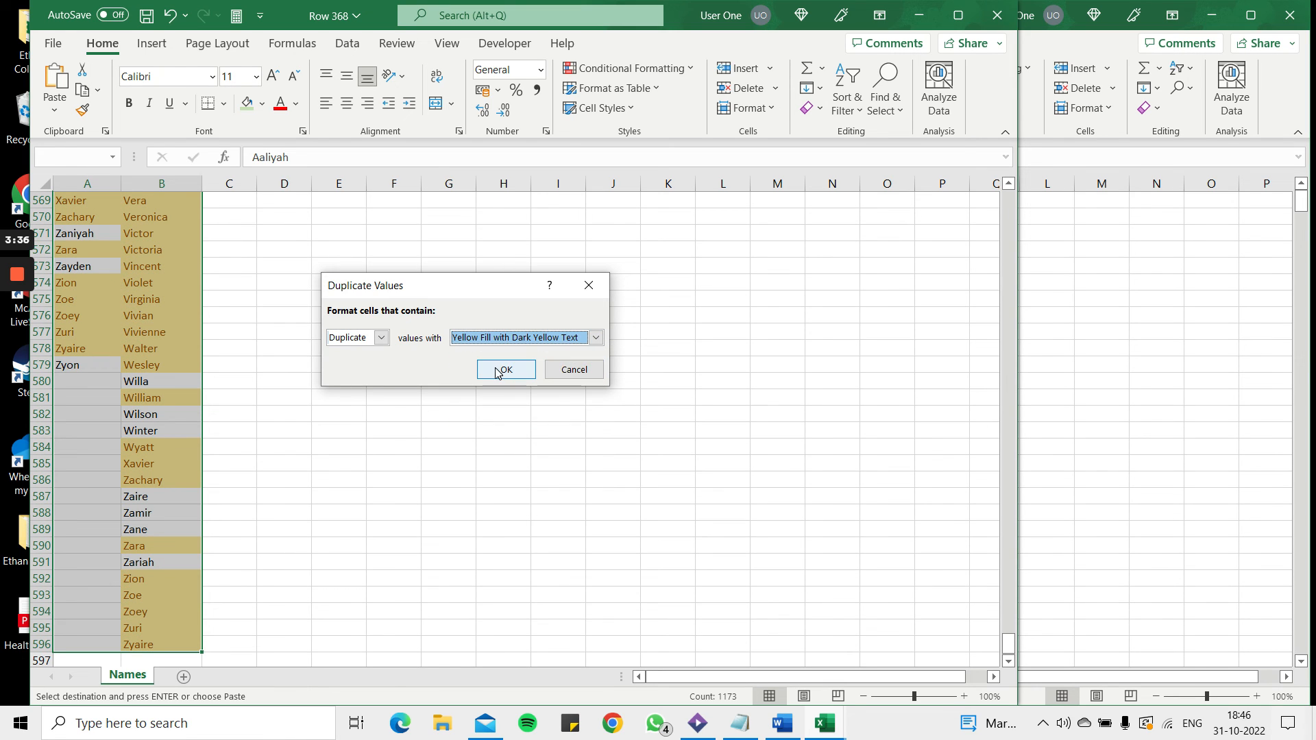
{"action": "left_click", "coordinate": [505, 369]}
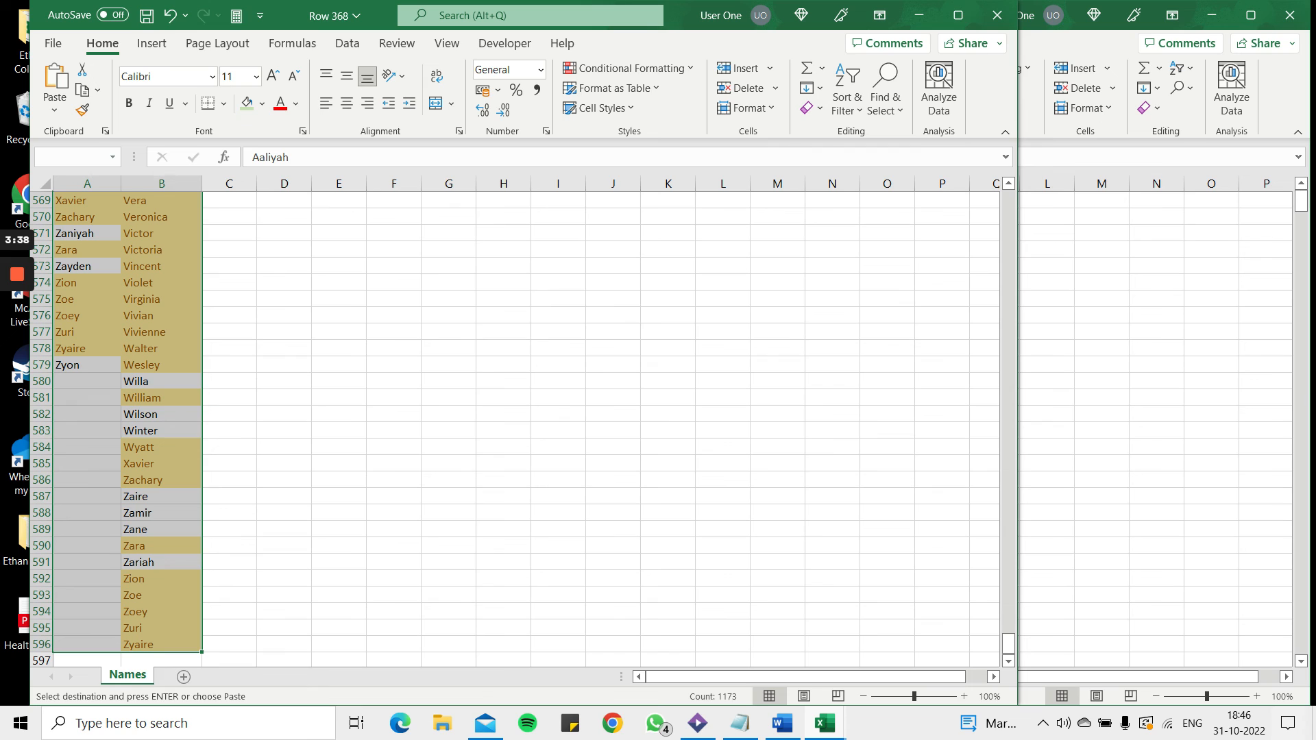
{"action": "key", "text": "ctrl+Home"}
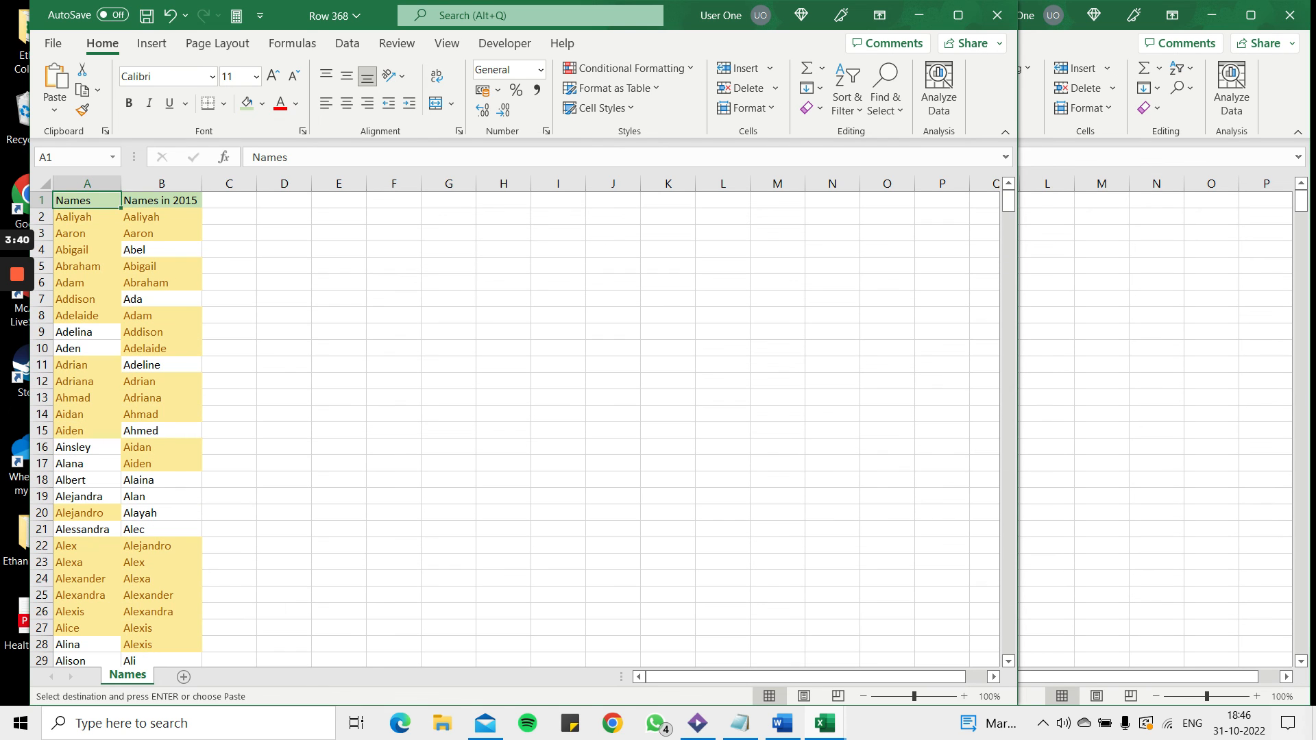